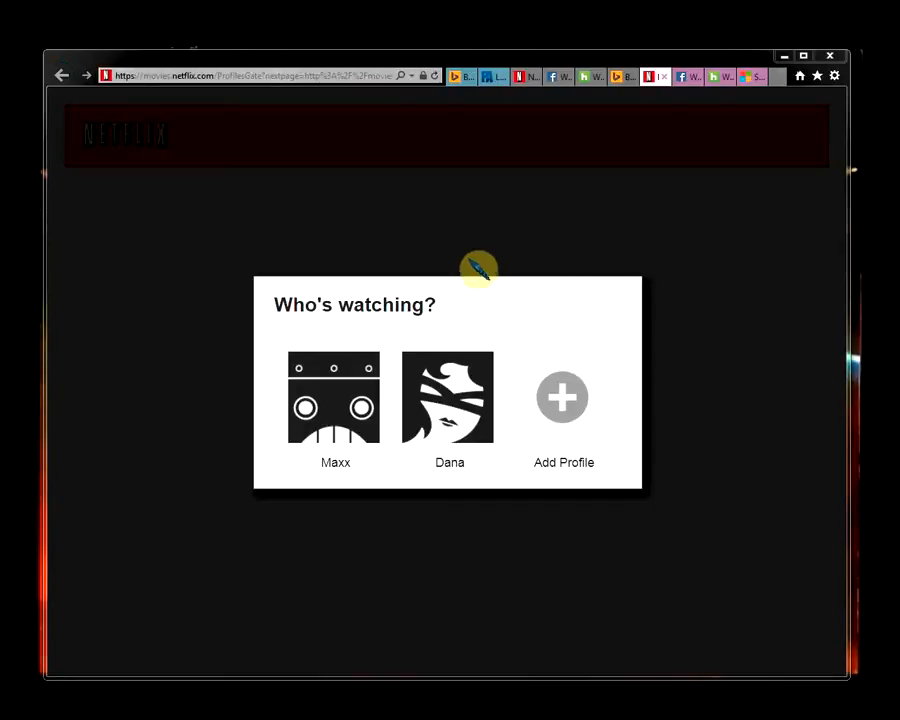
{"action": "mouse_move", "coordinate": [335, 410]}
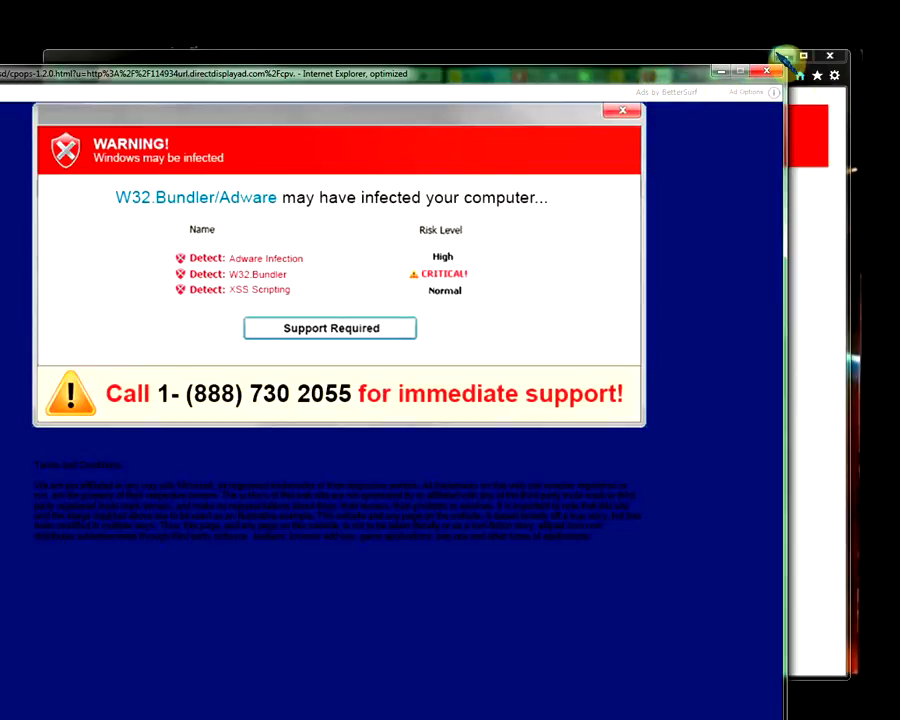
- Close the fake infection warning pop-up and select the Netflix address bar
{"action": "left_click", "coordinate": [623, 110]}
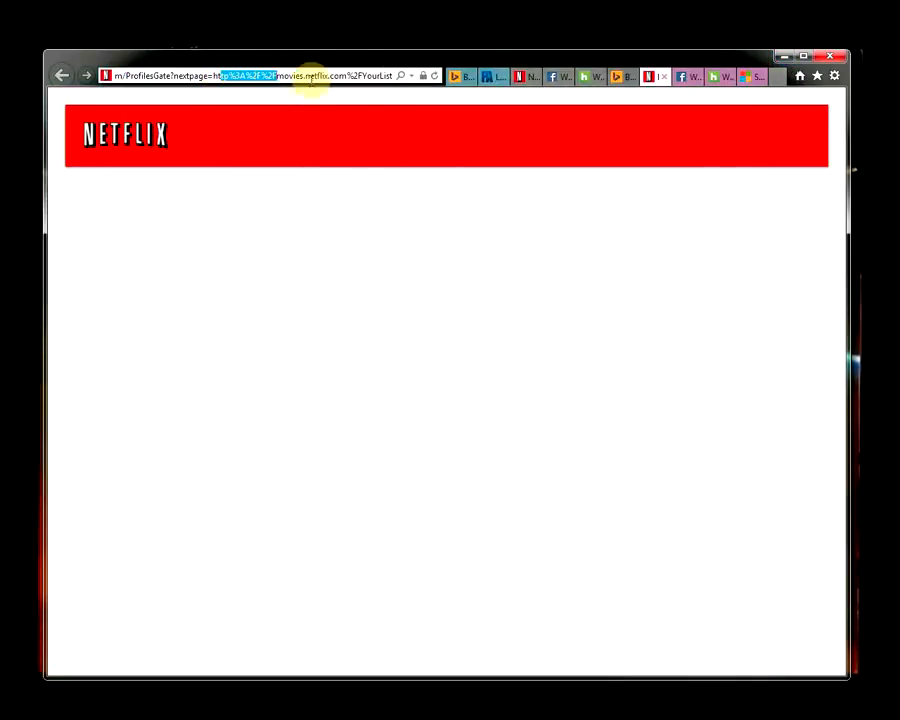
{"action": "left_click", "coordinate": [250, 75]}
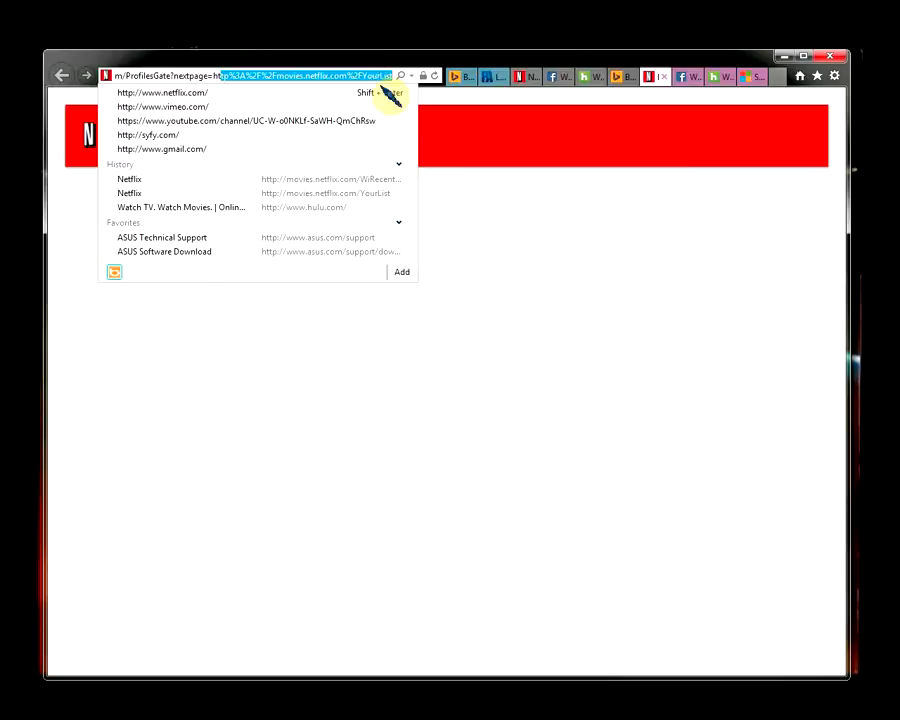
{"action": "mouse_move", "coordinate": [585, 195]}
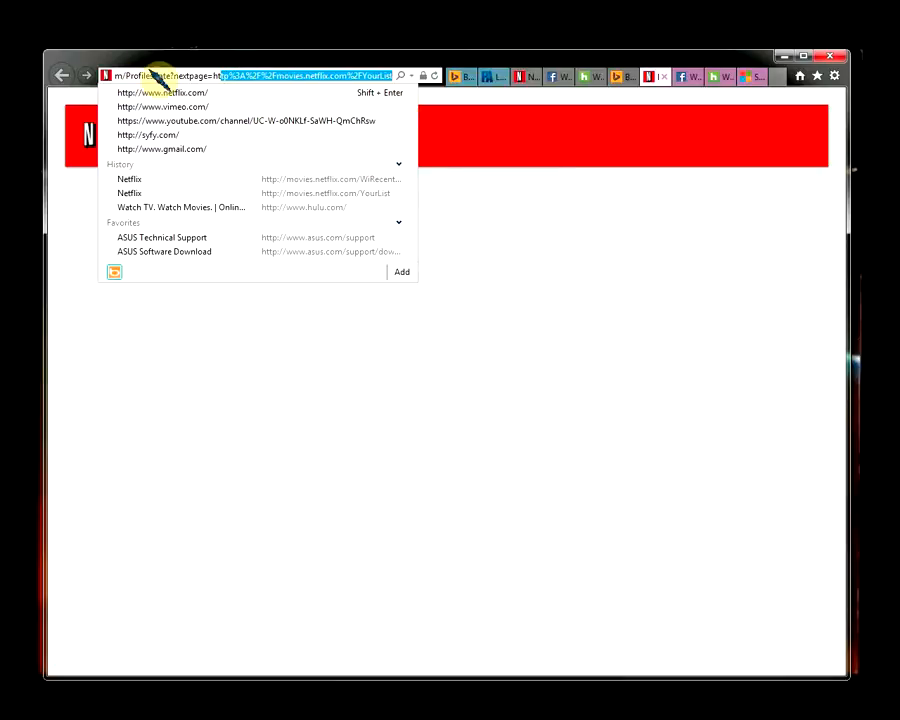
{"action": "mouse_move", "coordinate": [335, 179]}
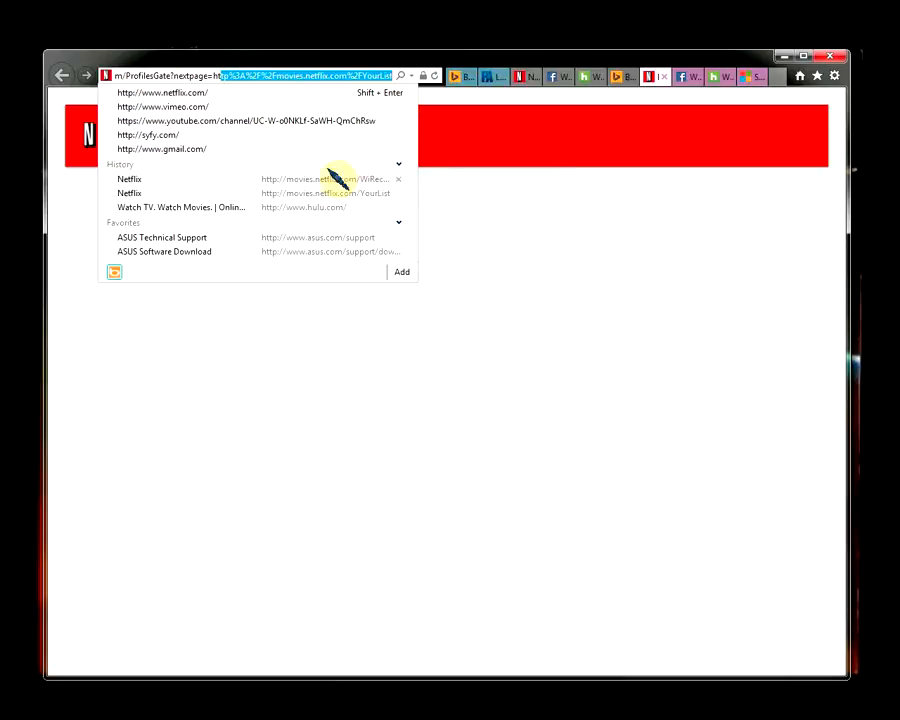
{"action": "mouse_move", "coordinate": [485, 222]}
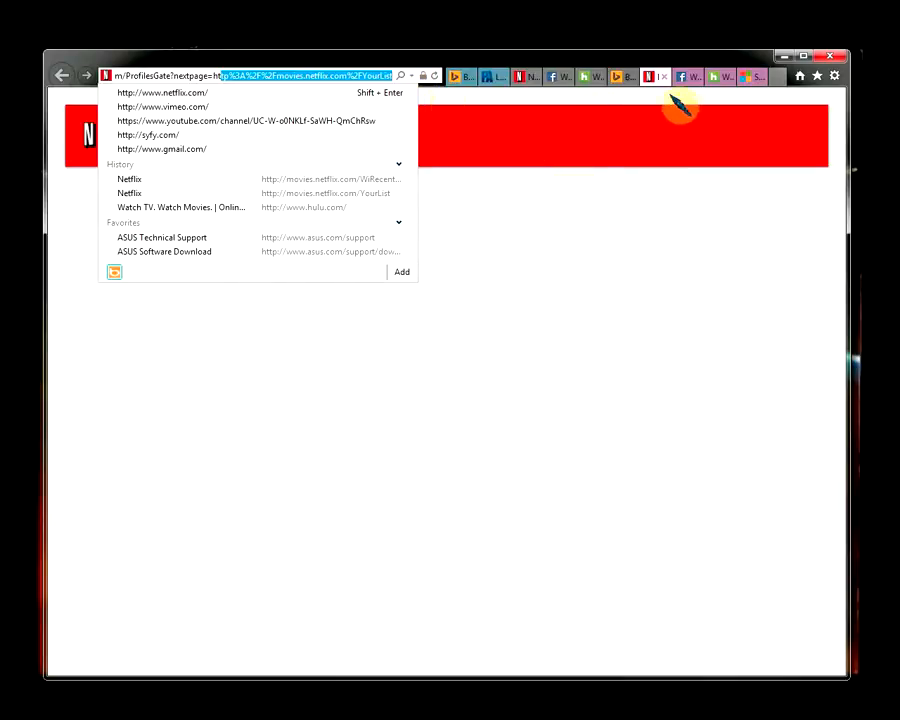
{"action": "mouse_move", "coordinate": [665, 76]}
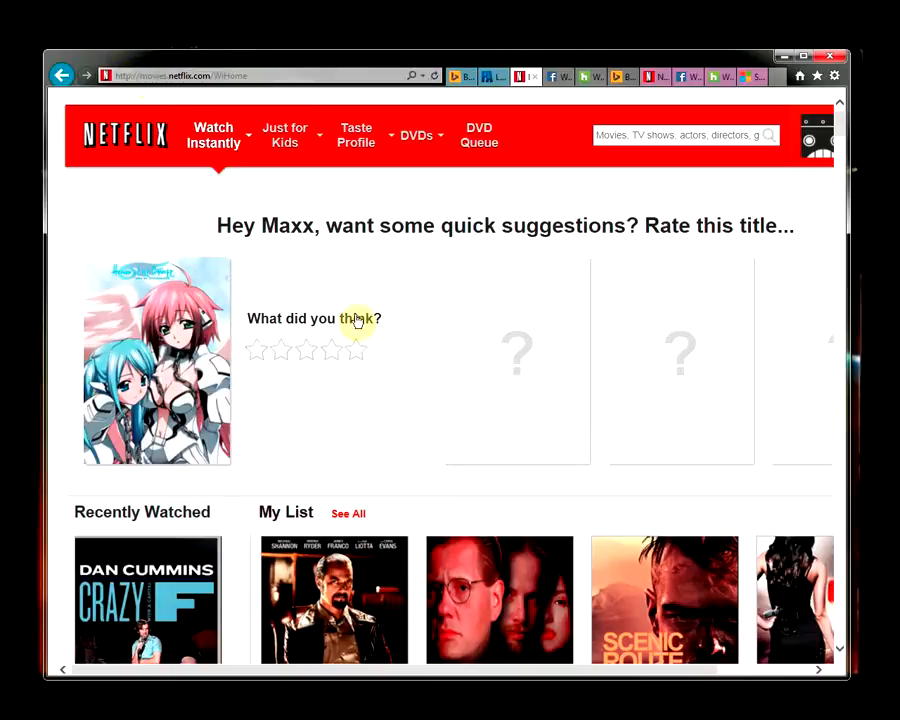
- Scroll down the Netflix home page to the 'Ads by BetterSurf' banners
{"action": "scroll", "scroll_direction": "down", "scroll_amount": 3}
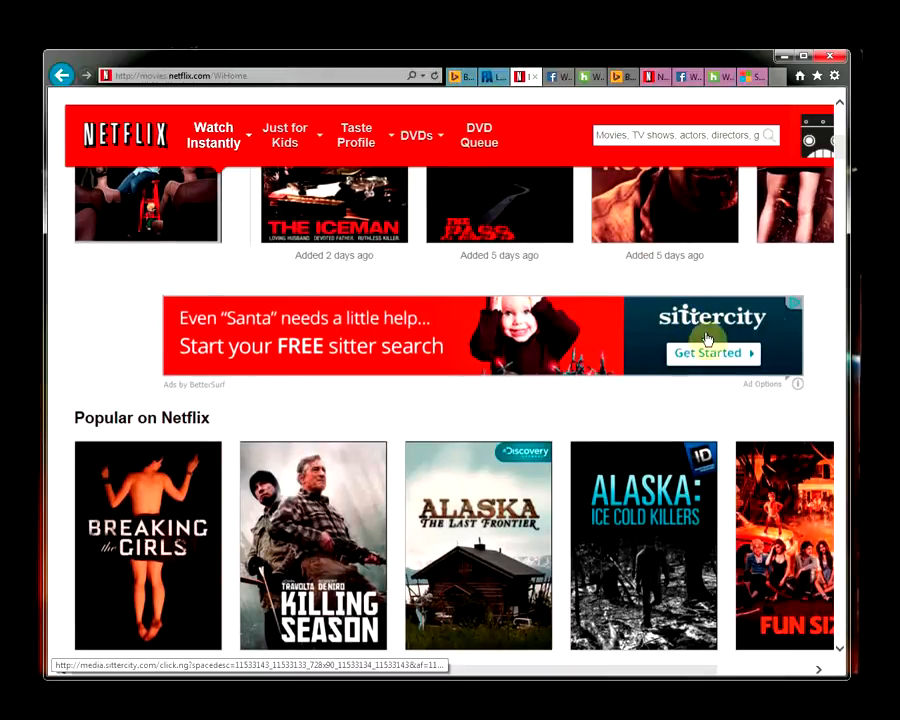
{"action": "scroll", "scroll_direction": "down", "scroll_amount": 3}
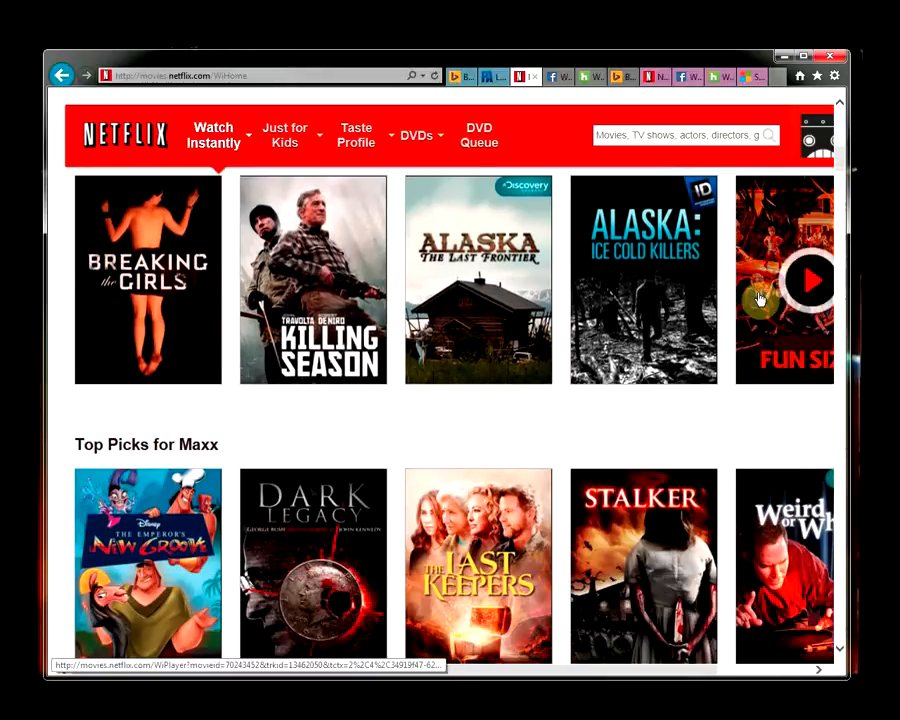
{"action": "scroll", "scroll_direction": "down", "scroll_amount": 3}
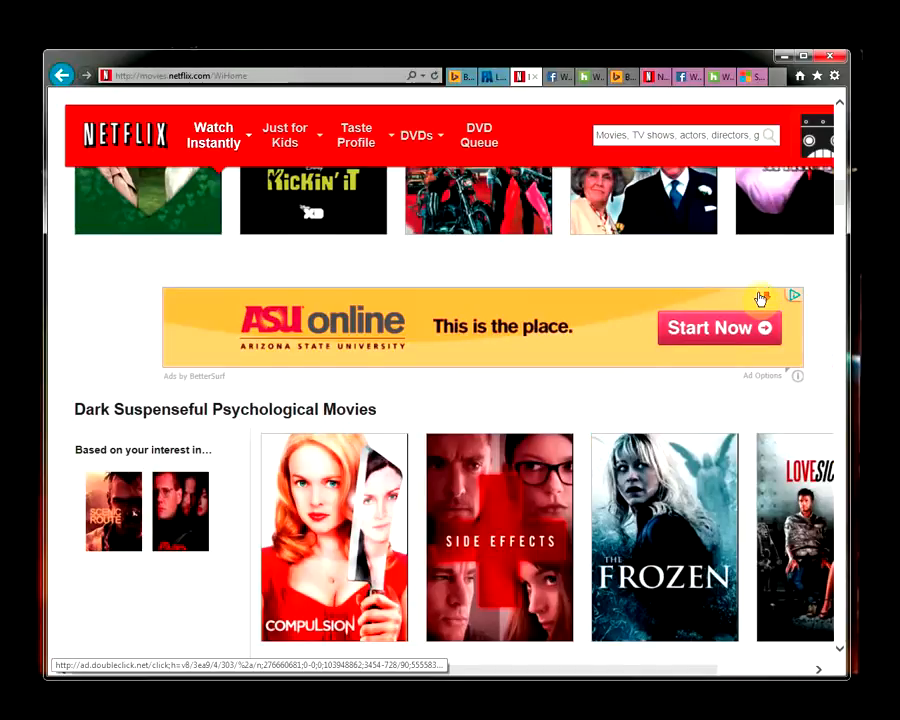
{"action": "scroll", "scroll_direction": "down", "scroll_amount": 3}
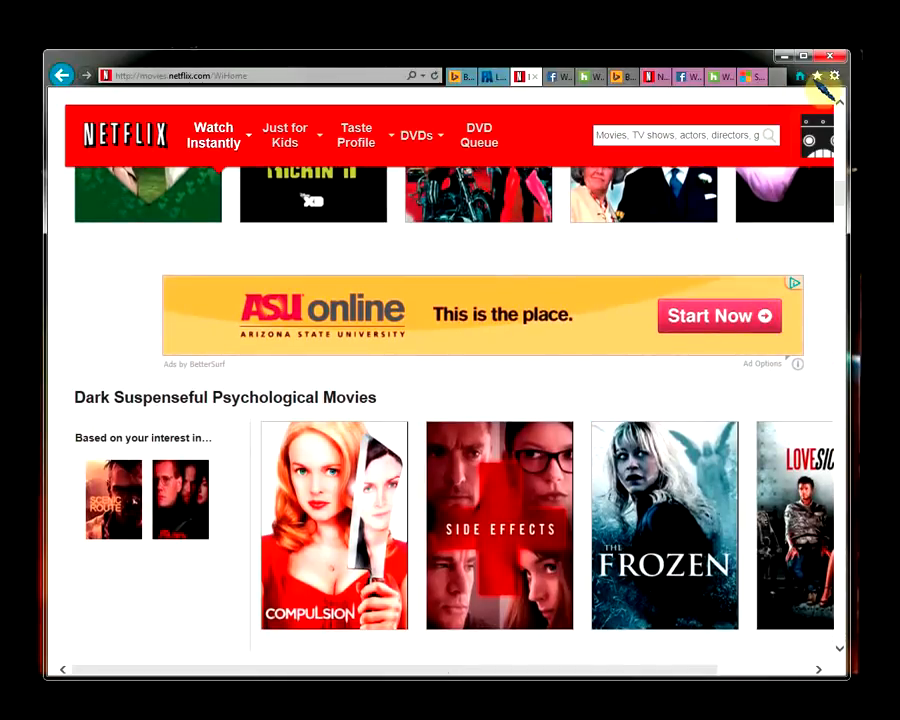
- Open Manage Add-ons, view Accelerators and Spelling Correction, then return to Toolbars and Extensions
{"action": "left_click", "coordinate": [834, 76]}
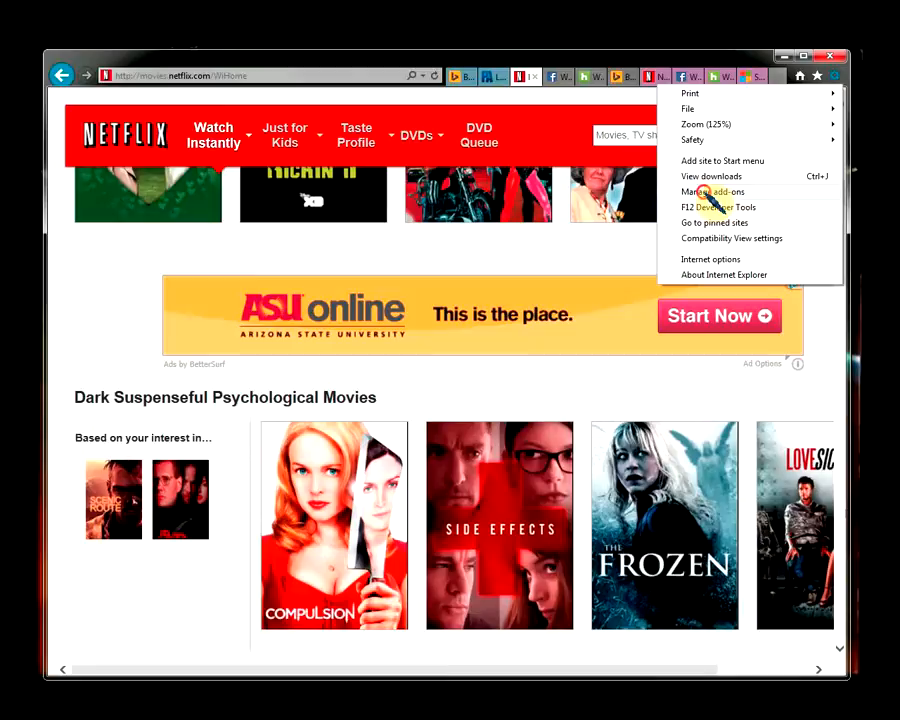
{"action": "left_click", "coordinate": [710, 191]}
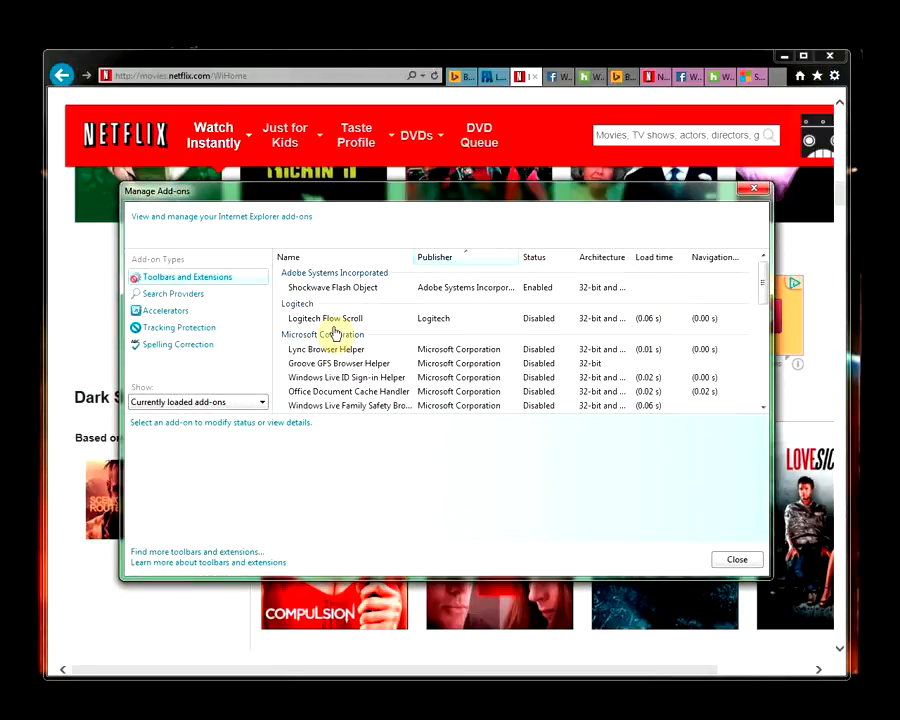
{"action": "mouse_move", "coordinate": [205, 305]}
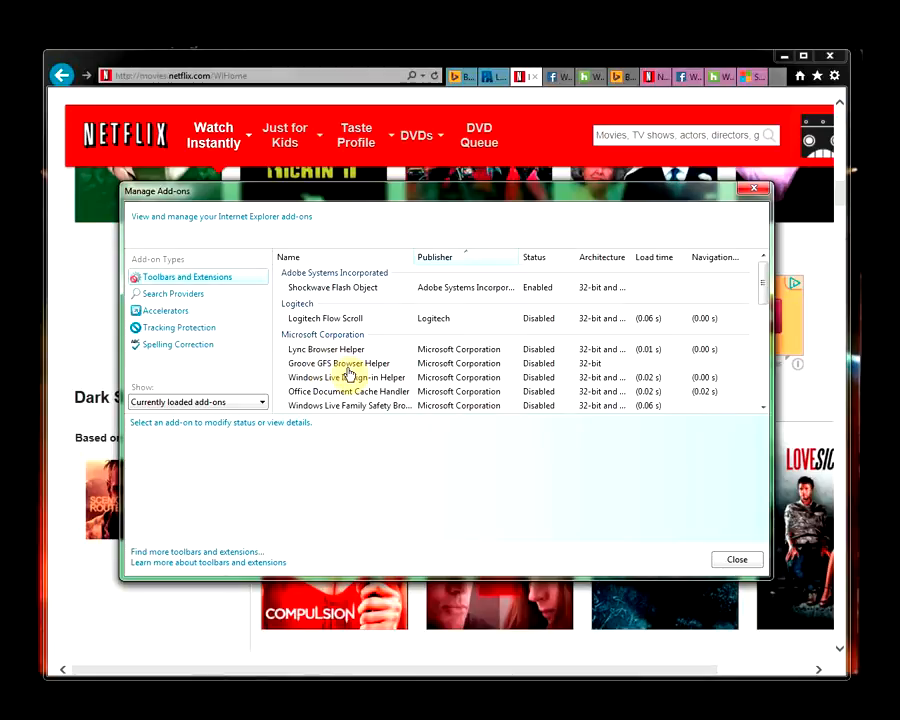
{"action": "mouse_move", "coordinate": [358, 415]}
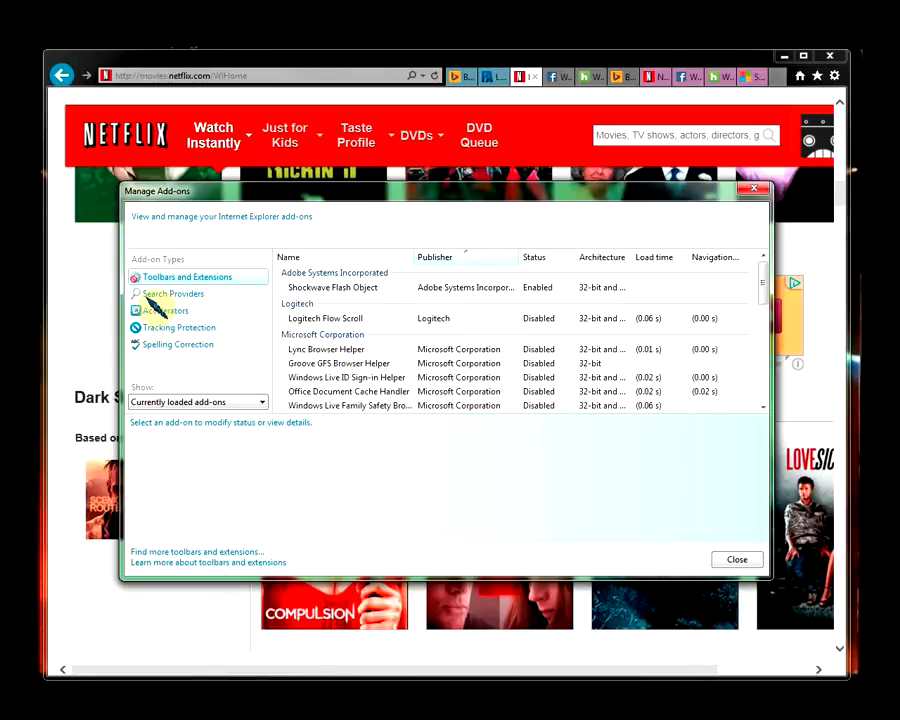
{"action": "left_click", "coordinate": [165, 310]}
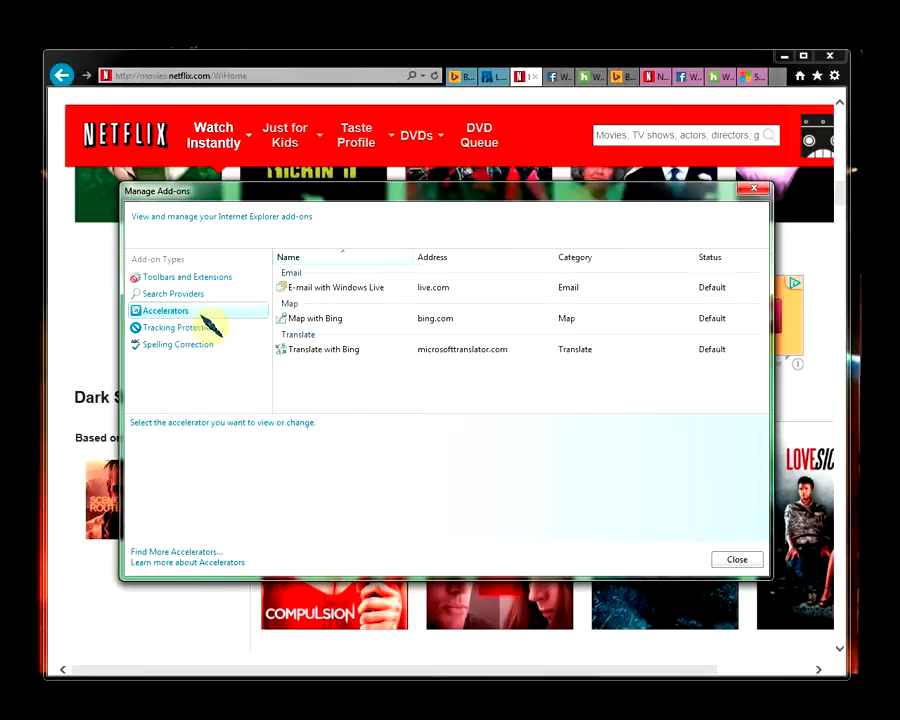
{"action": "mouse_move", "coordinate": [190, 330]}
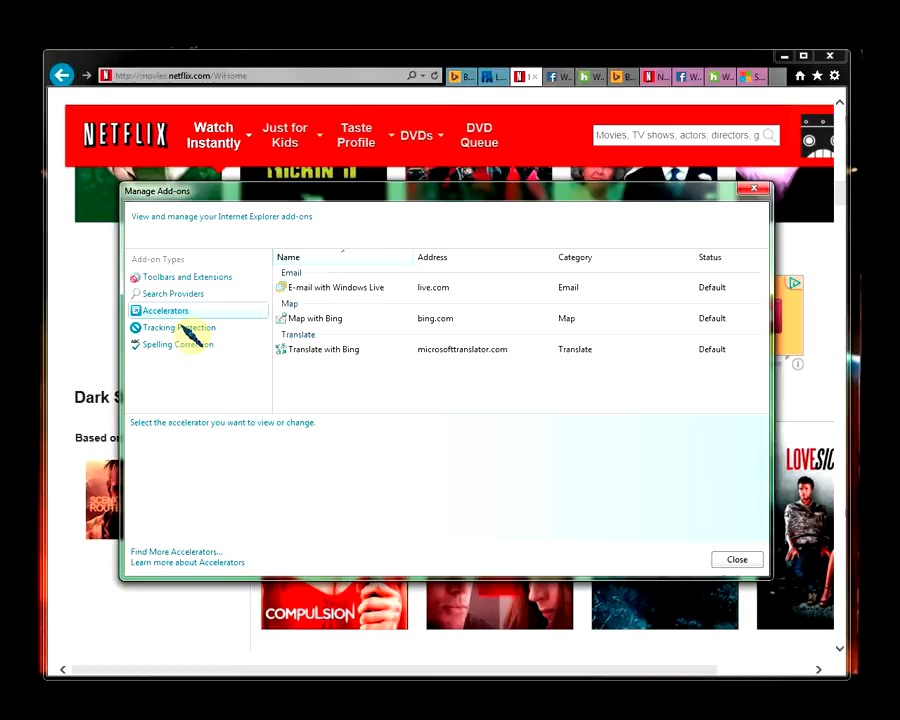
{"action": "left_click", "coordinate": [178, 344]}
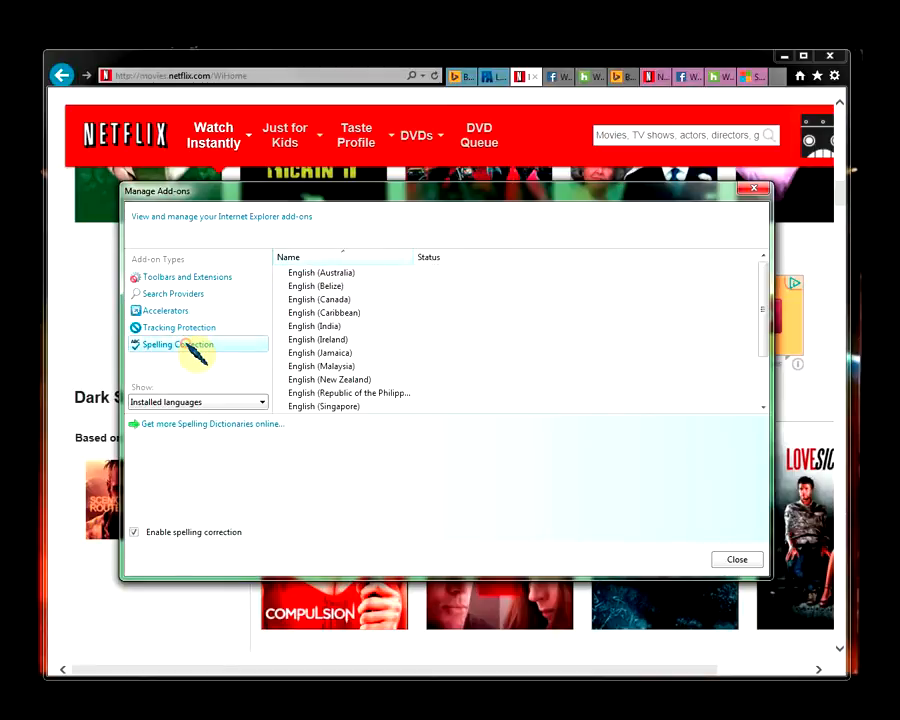
{"action": "left_click", "coordinate": [186, 277]}
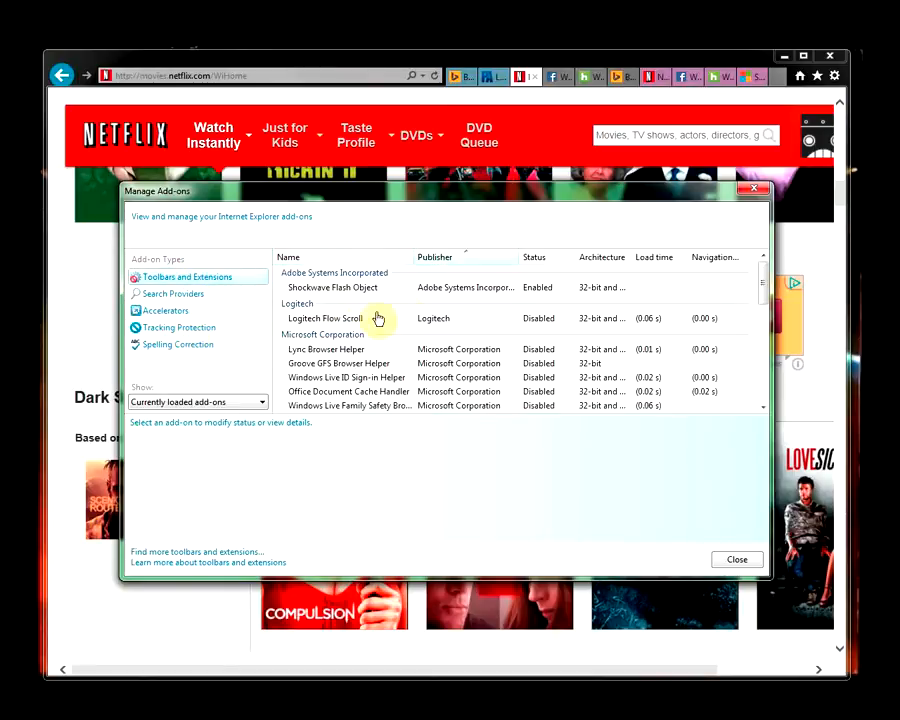
{"action": "mouse_move", "coordinate": [355, 349]}
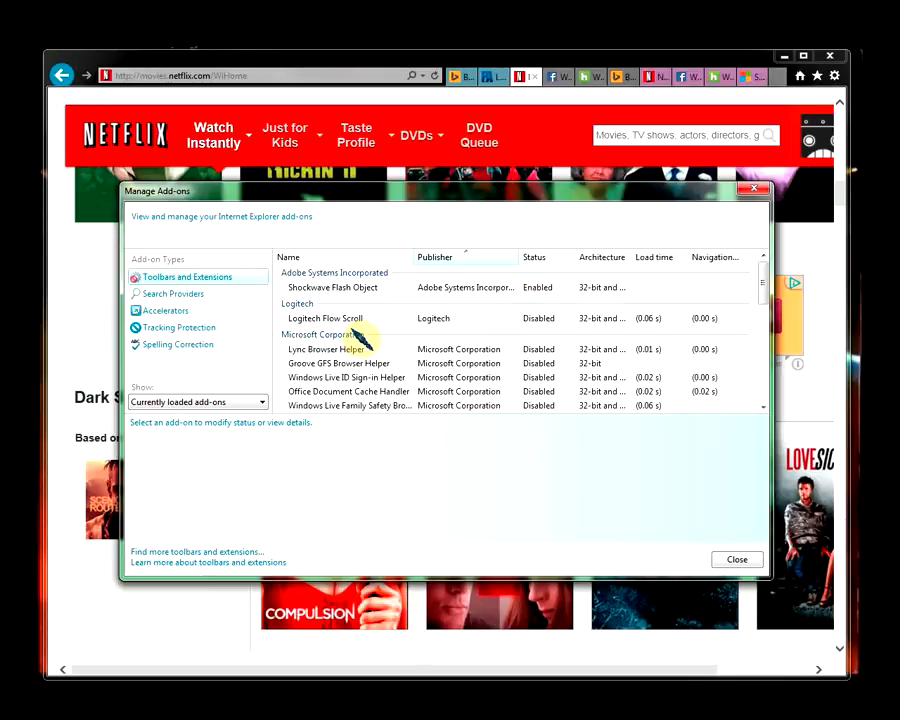
{"action": "mouse_move", "coordinate": [350, 358]}
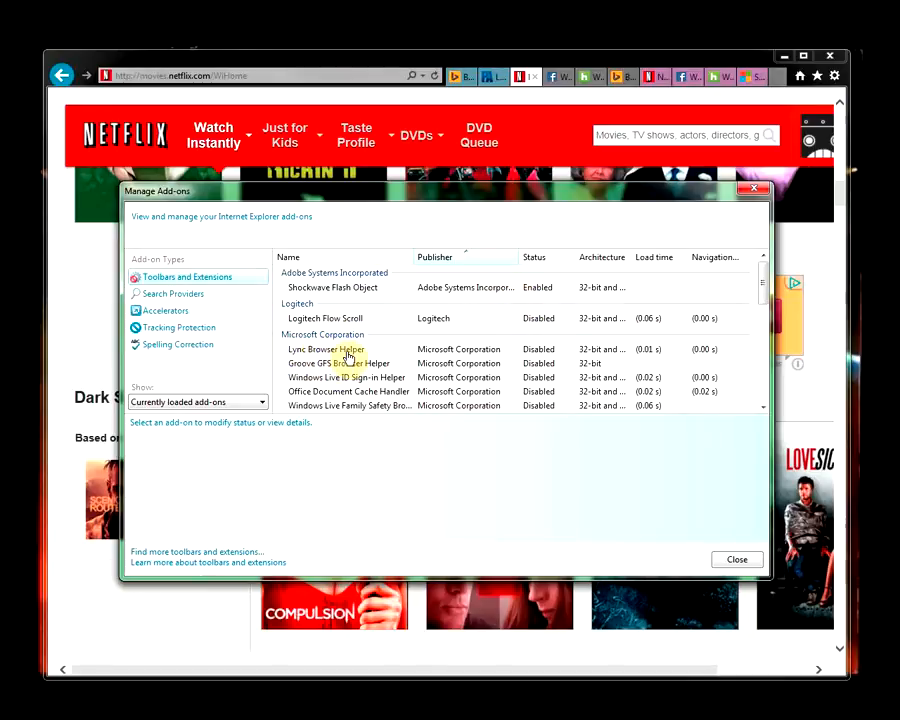
{"action": "mouse_move", "coordinate": [350, 362]}
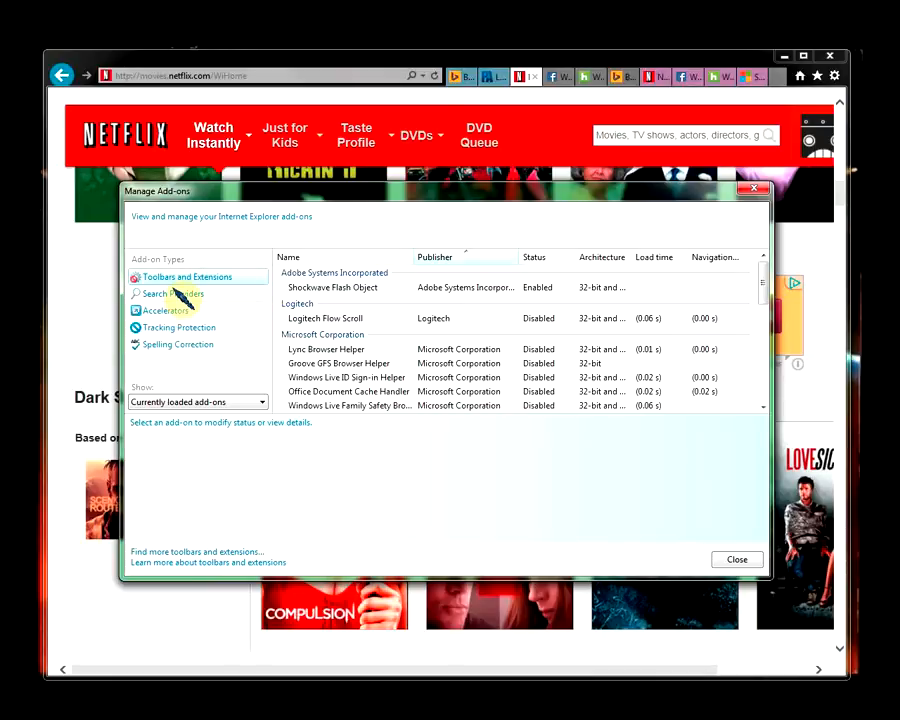
- Check the Accelerators and Spelling Correction lists, then close Manage Add-ons
{"action": "left_click", "coordinate": [167, 310]}
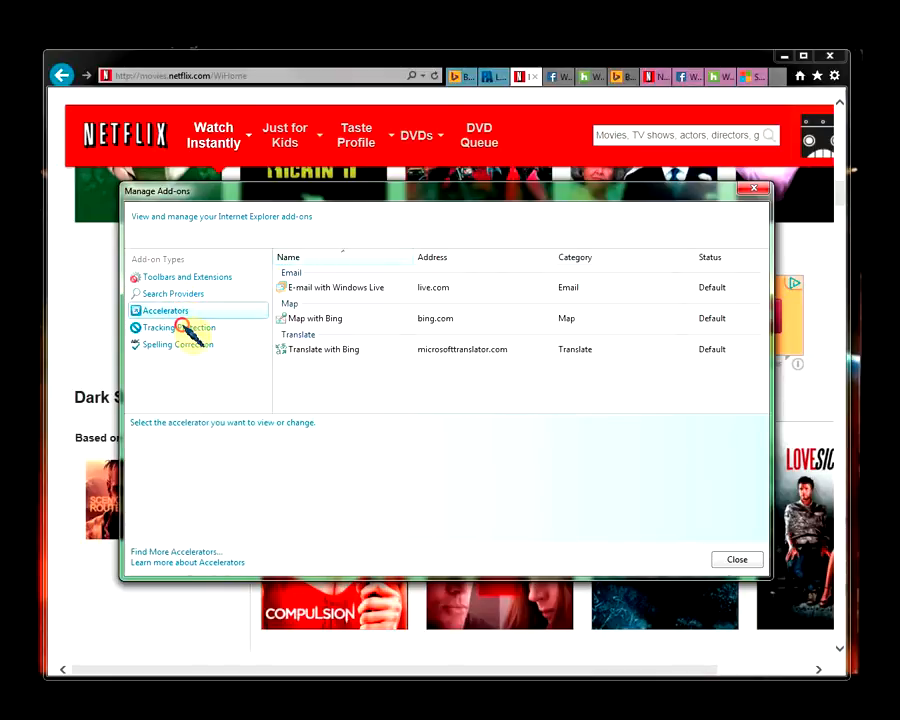
{"action": "left_click", "coordinate": [177, 344]}
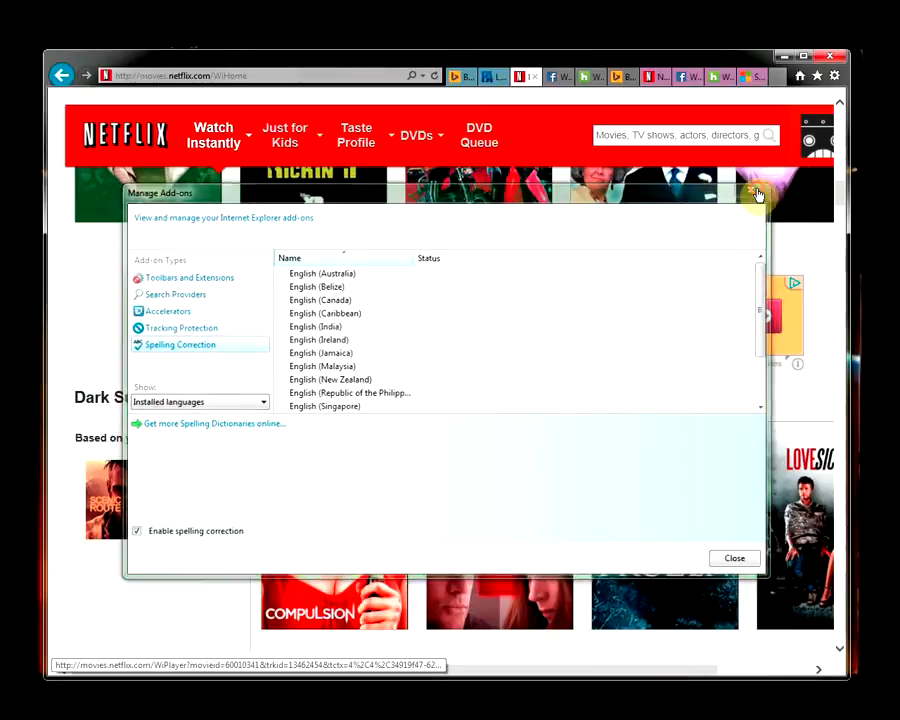
{"action": "left_click", "coordinate": [733, 558]}
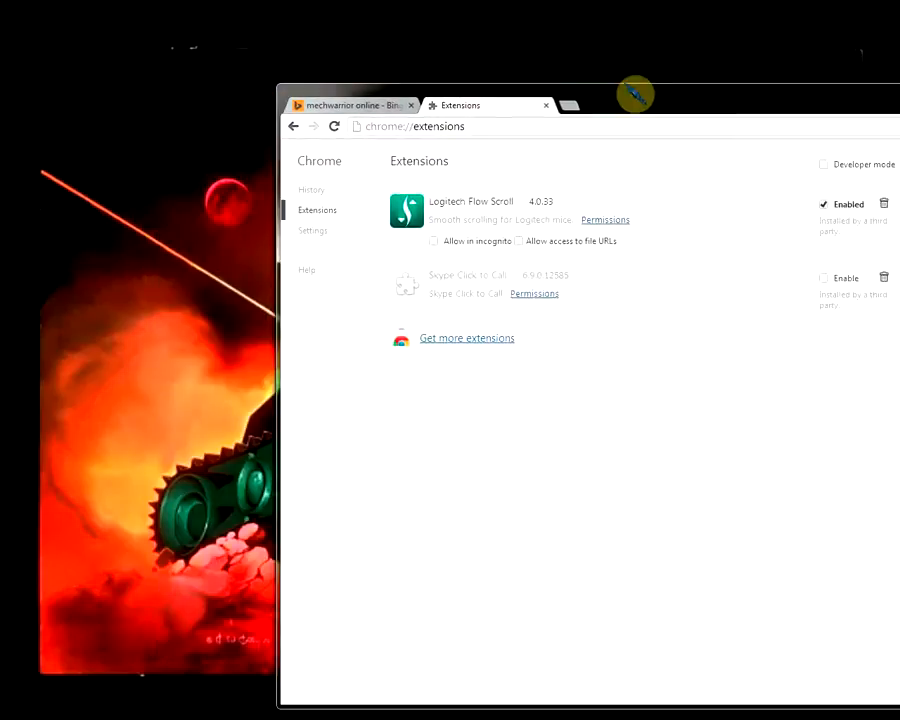
- In Chrome, switch to the MechWarrior Online results tab, then open Tools > Extensions
{"action": "left_click", "coordinate": [350, 105]}
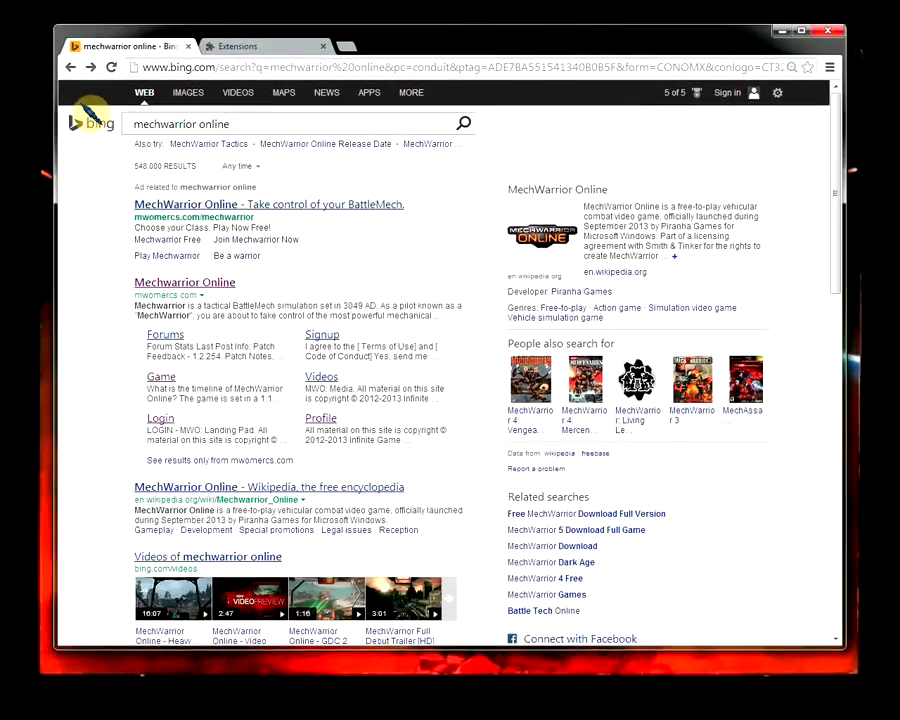
{"action": "mouse_move", "coordinate": [283, 92]}
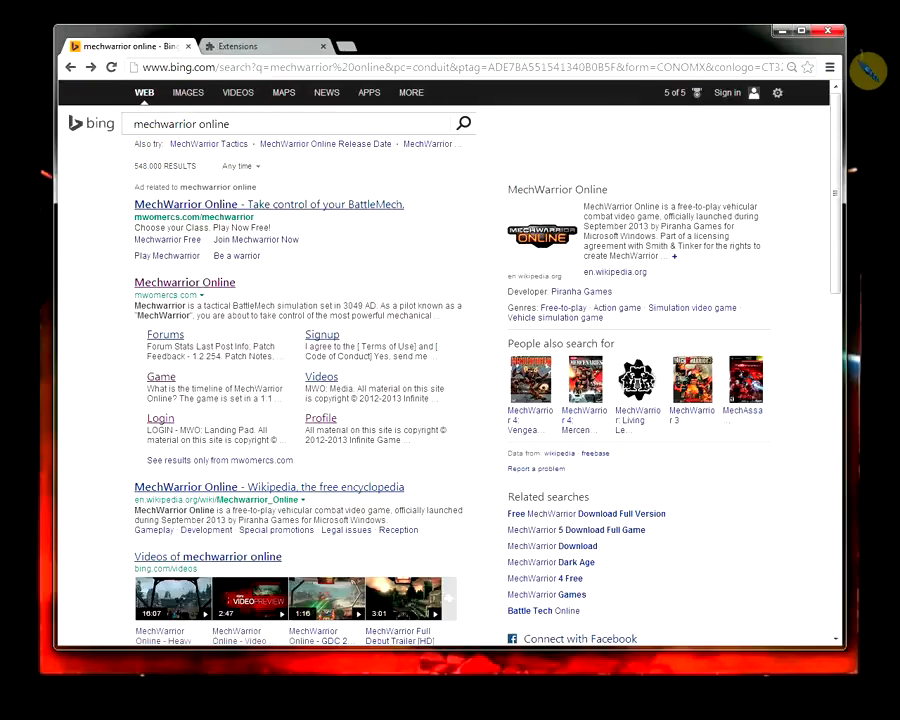
{"action": "left_click", "coordinate": [830, 67]}
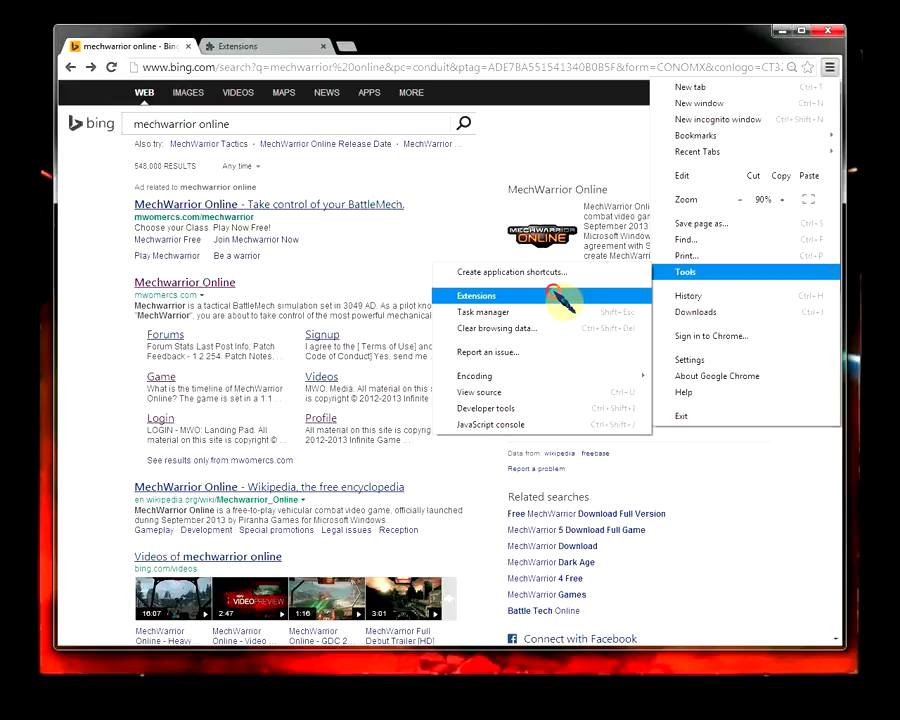
{"action": "left_click", "coordinate": [476, 295]}
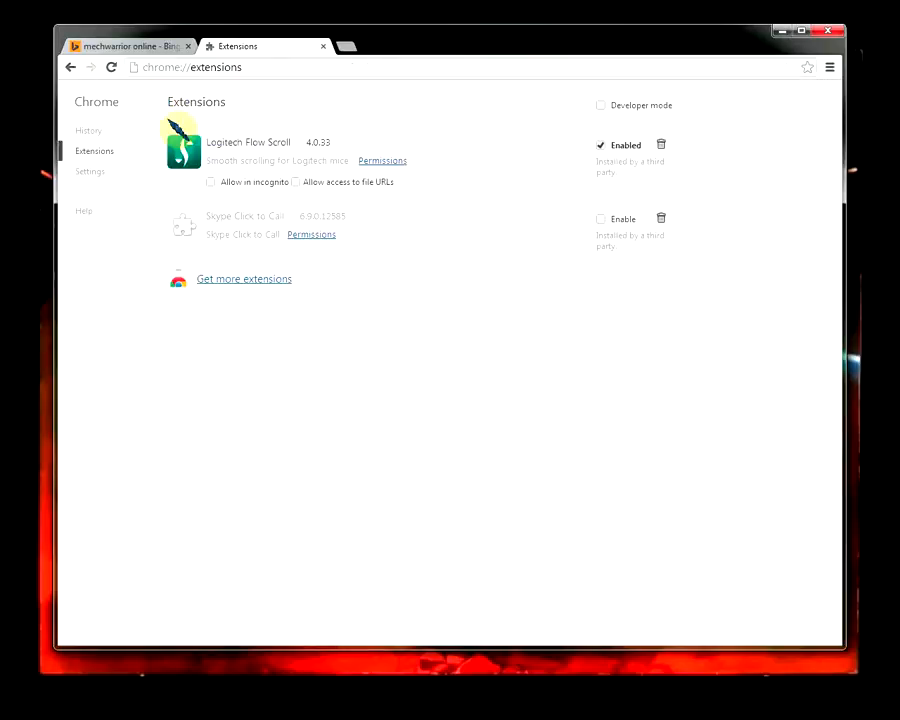
{"action": "mouse_move", "coordinate": [217, 253]}
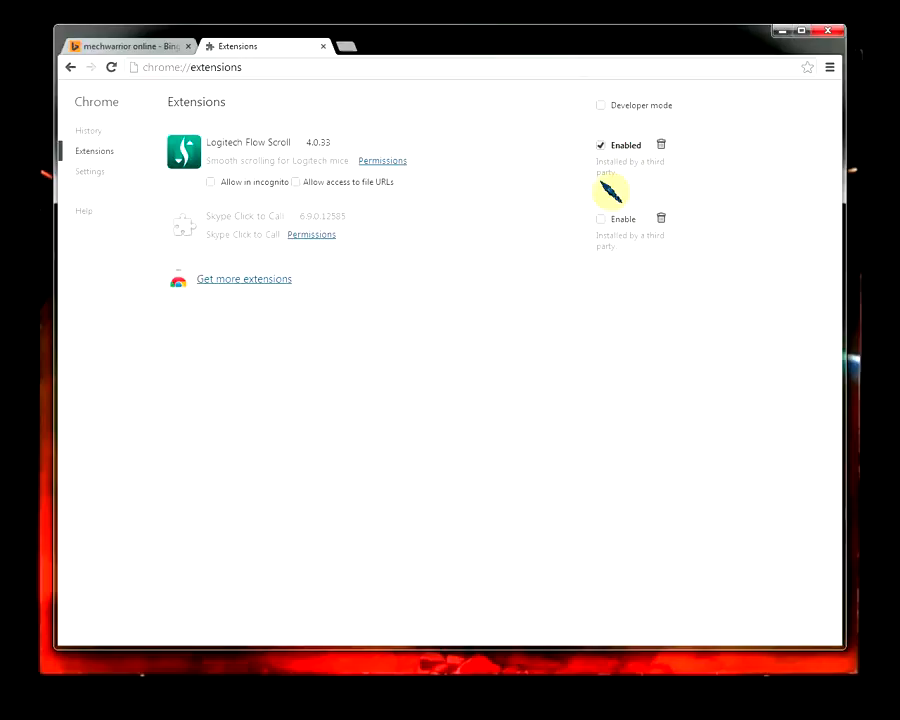
{"action": "mouse_move", "coordinate": [550, 186]}
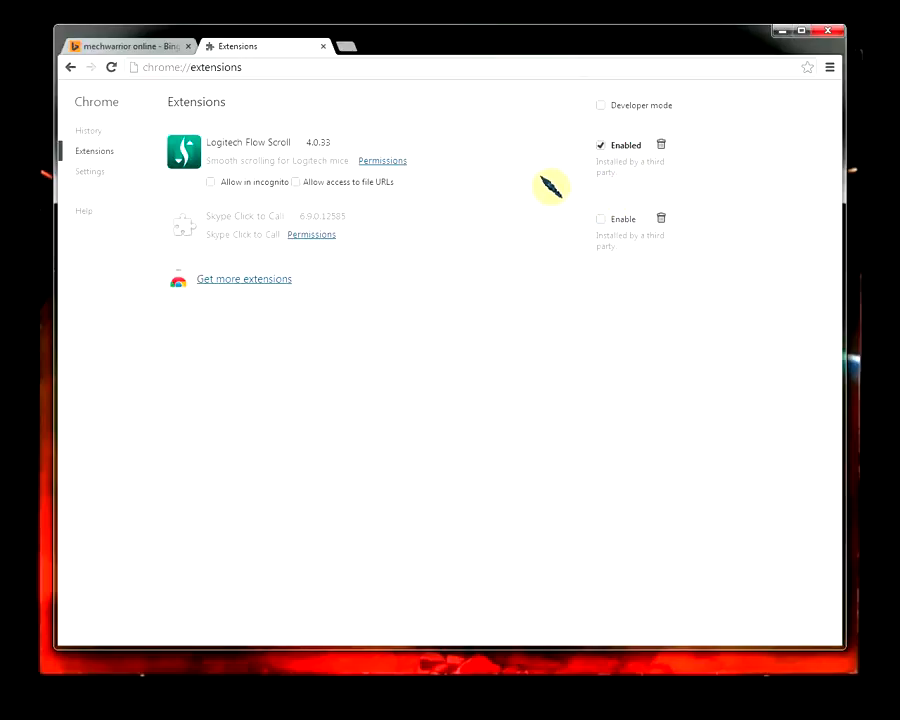
{"action": "mouse_move", "coordinate": [757, 60]}
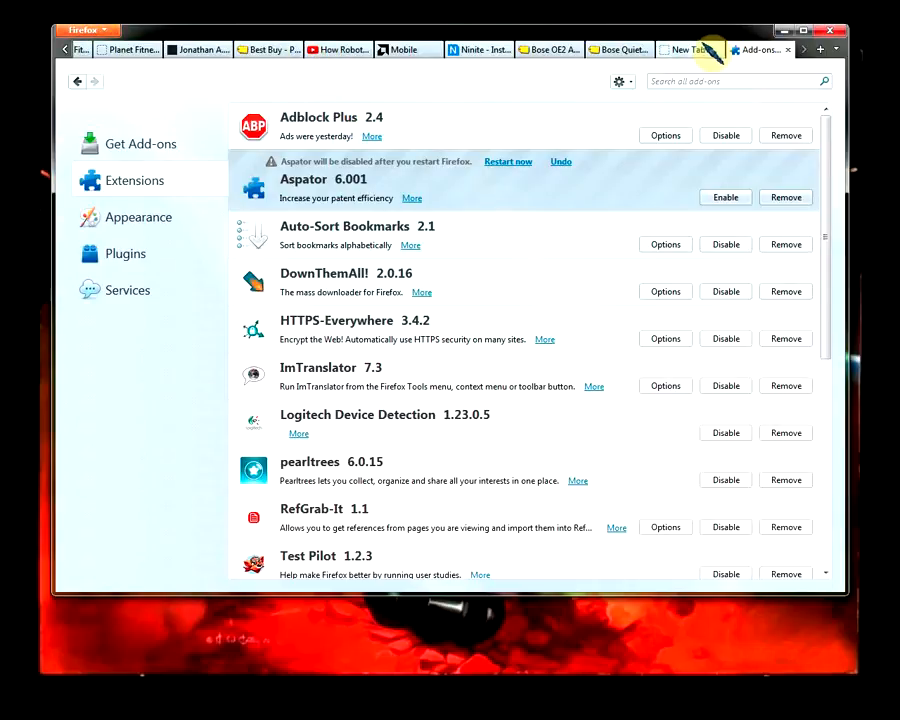
- Open Firefox Add-ons, review Plugins and Appearance, then return to Extensions
{"action": "left_click", "coordinate": [85, 29]}
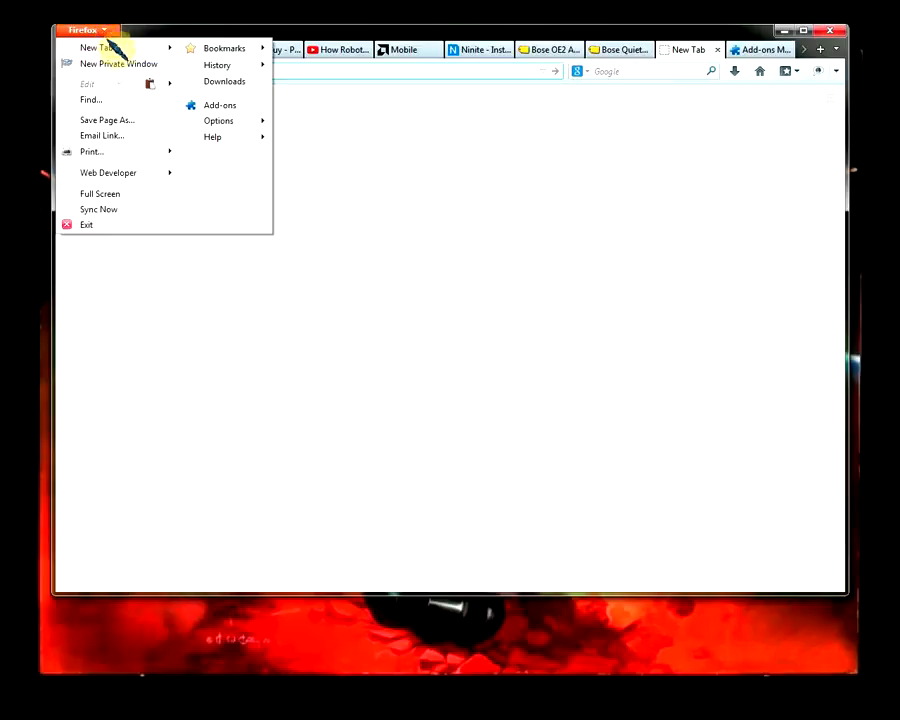
{"action": "mouse_move", "coordinate": [107, 172]}
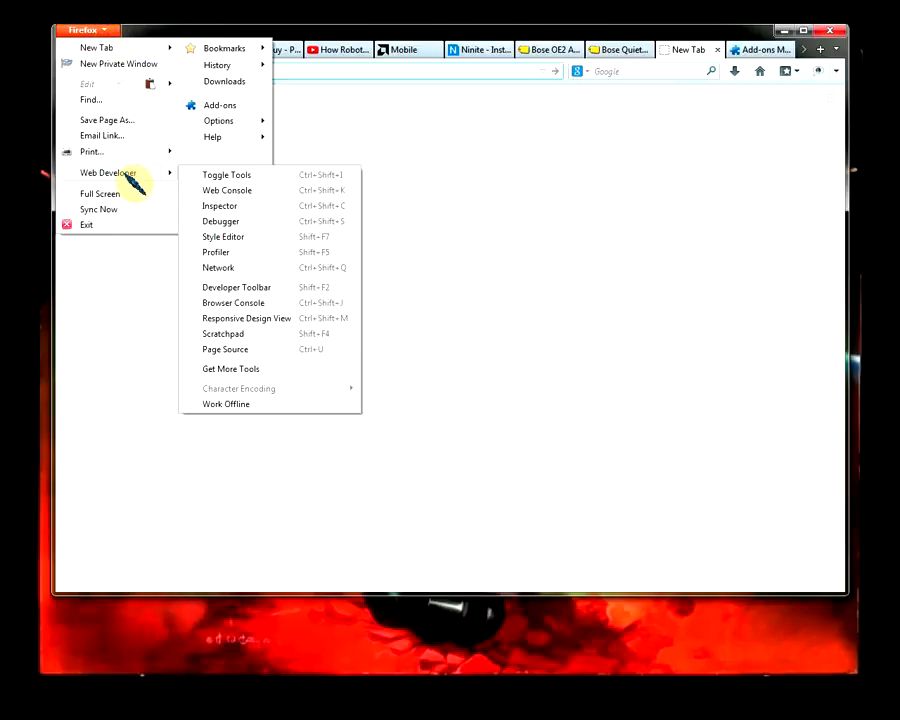
{"action": "mouse_move", "coordinate": [230, 107]}
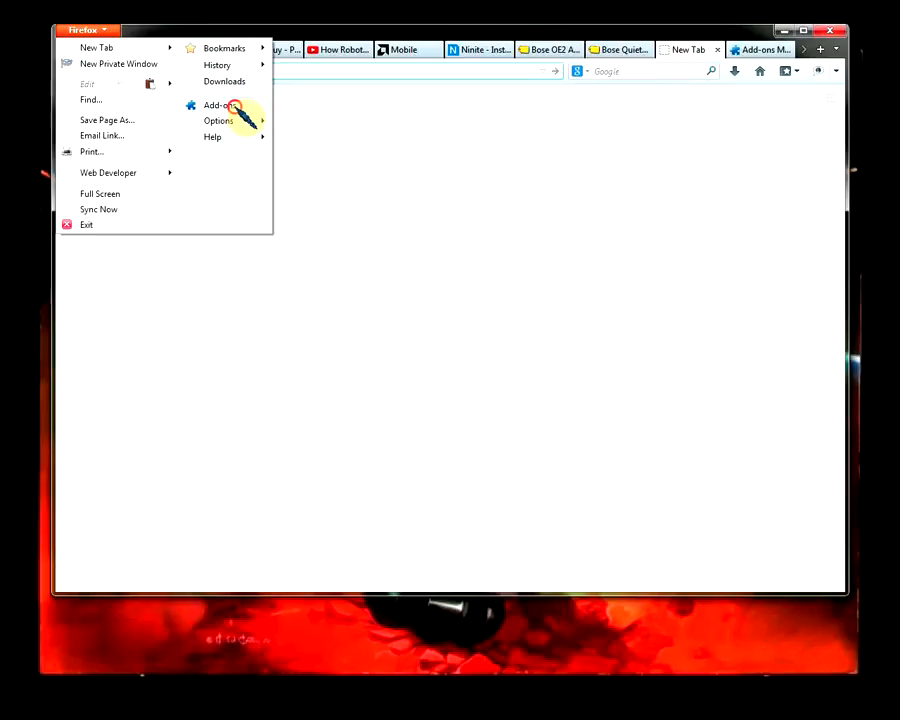
{"action": "left_click", "coordinate": [214, 105]}
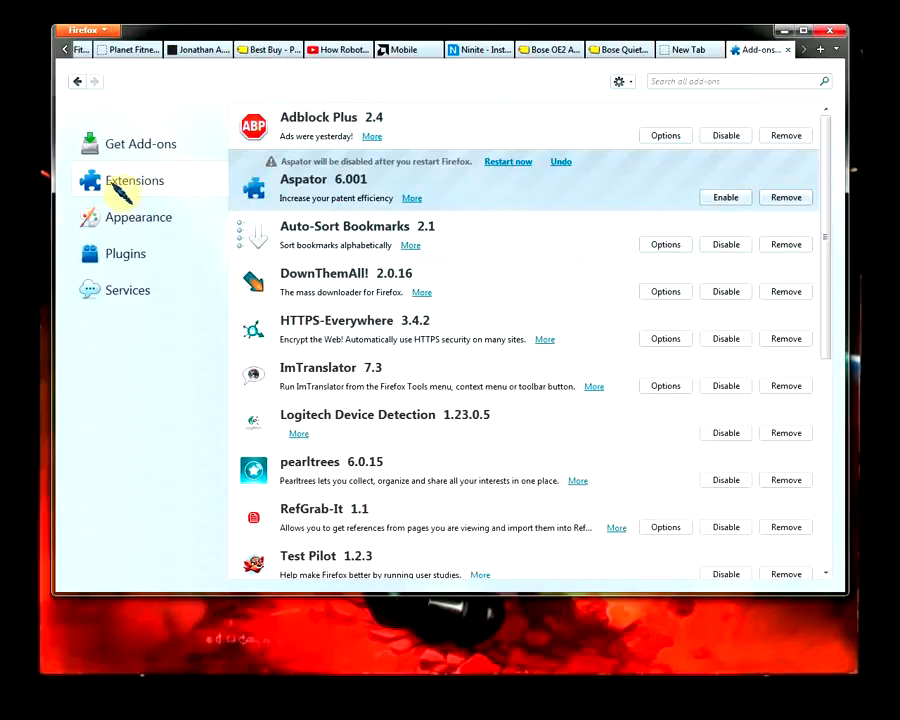
{"action": "left_click", "coordinate": [125, 253]}
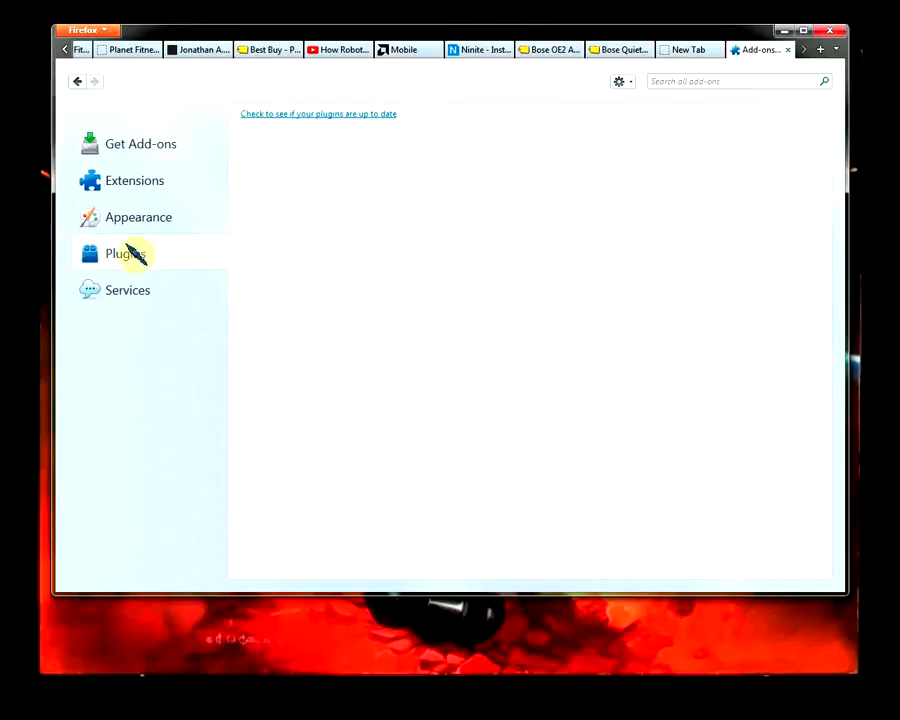
{"action": "left_click", "coordinate": [138, 217]}
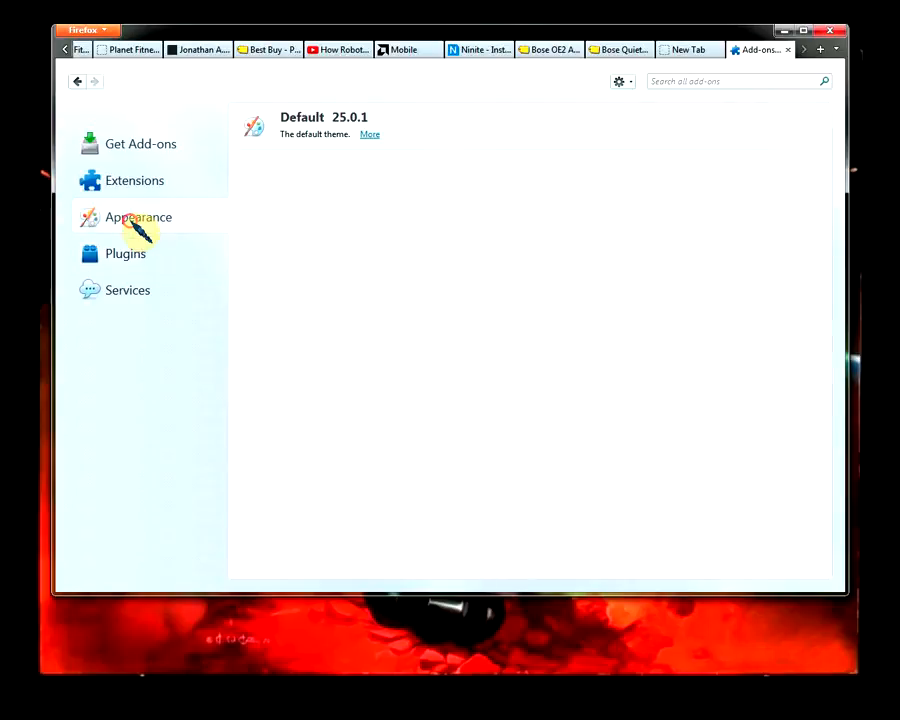
{"action": "left_click", "coordinate": [134, 180]}
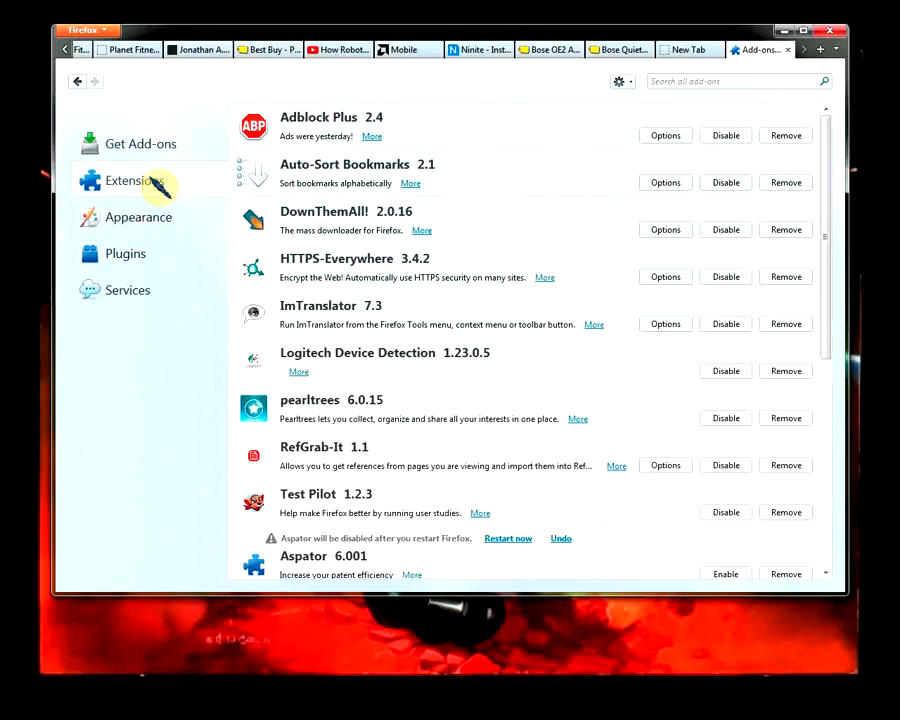
{"action": "scroll", "scroll_direction": "down", "scroll_amount": 3}
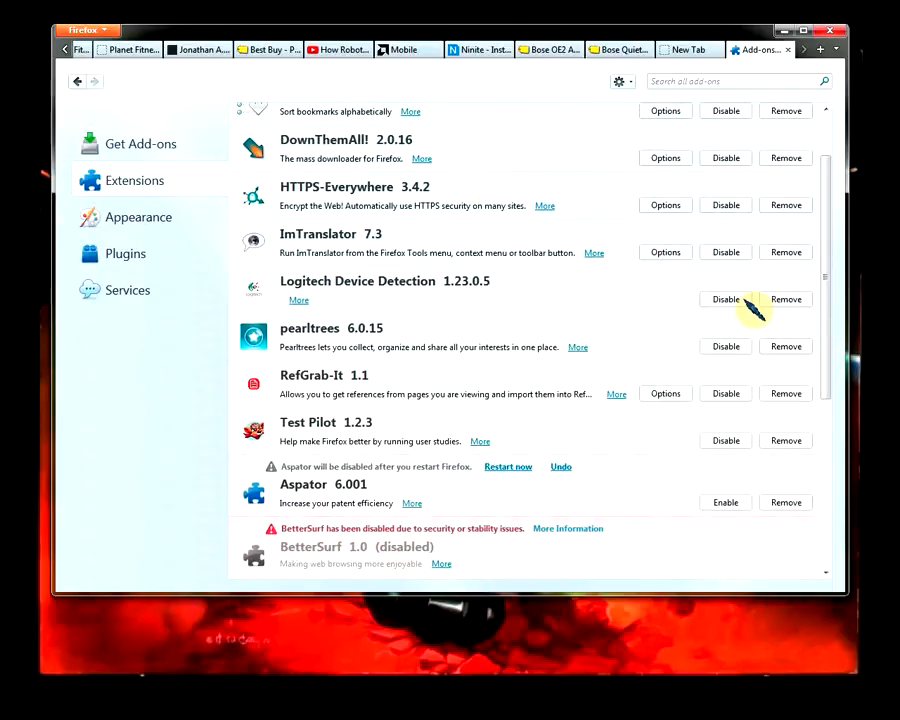
{"action": "scroll", "scroll_direction": "down", "scroll_amount": 3}
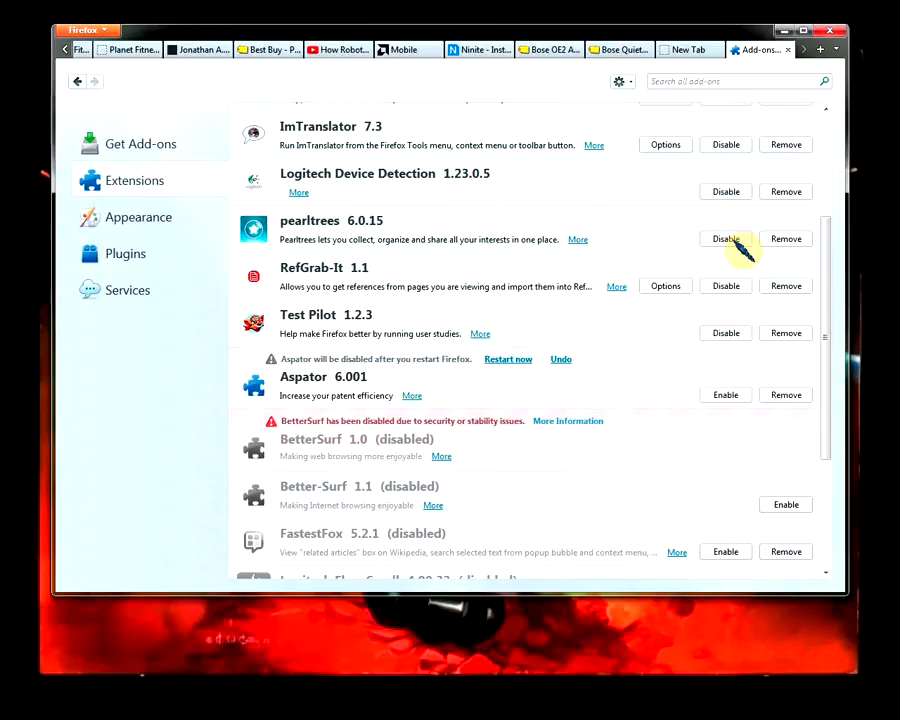
{"action": "scroll", "scroll_direction": "down", "scroll_amount": 3}
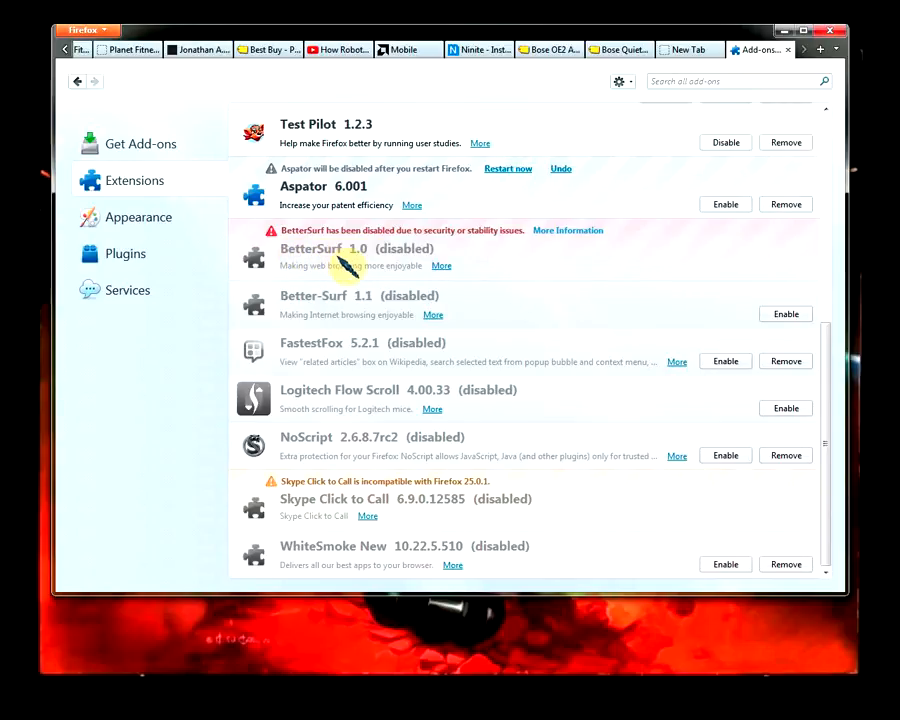
{"action": "mouse_move", "coordinate": [335, 385]}
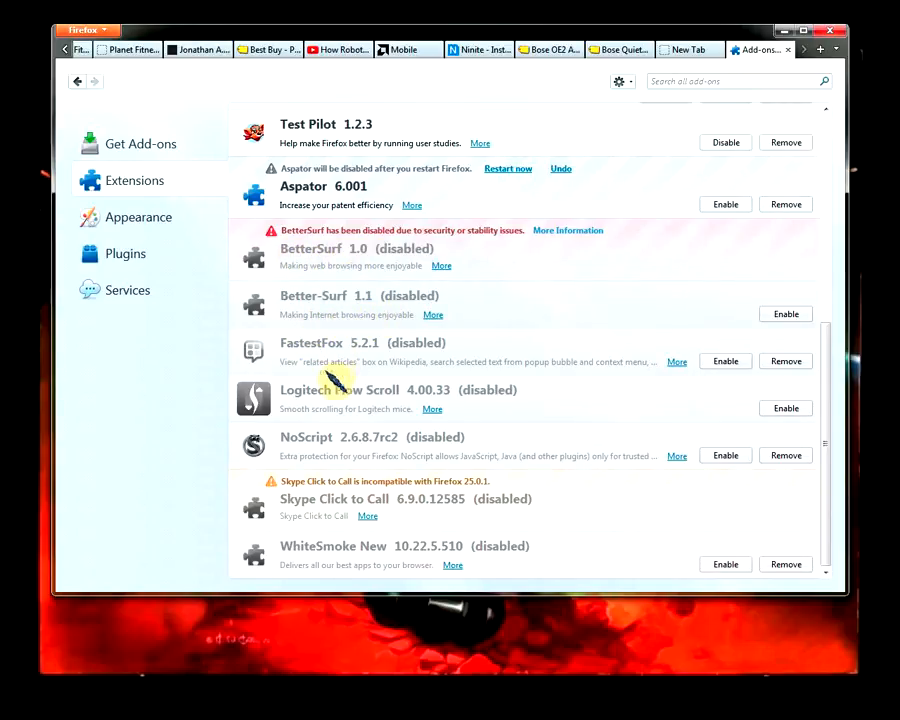
{"action": "mouse_move", "coordinate": [355, 382]}
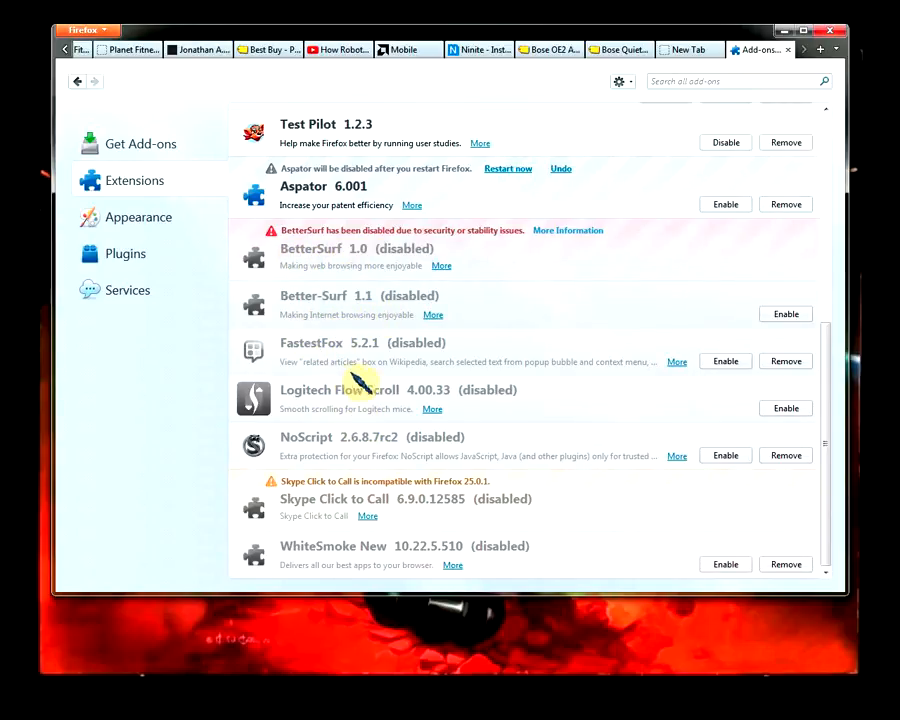
{"action": "mouse_move", "coordinate": [370, 575]}
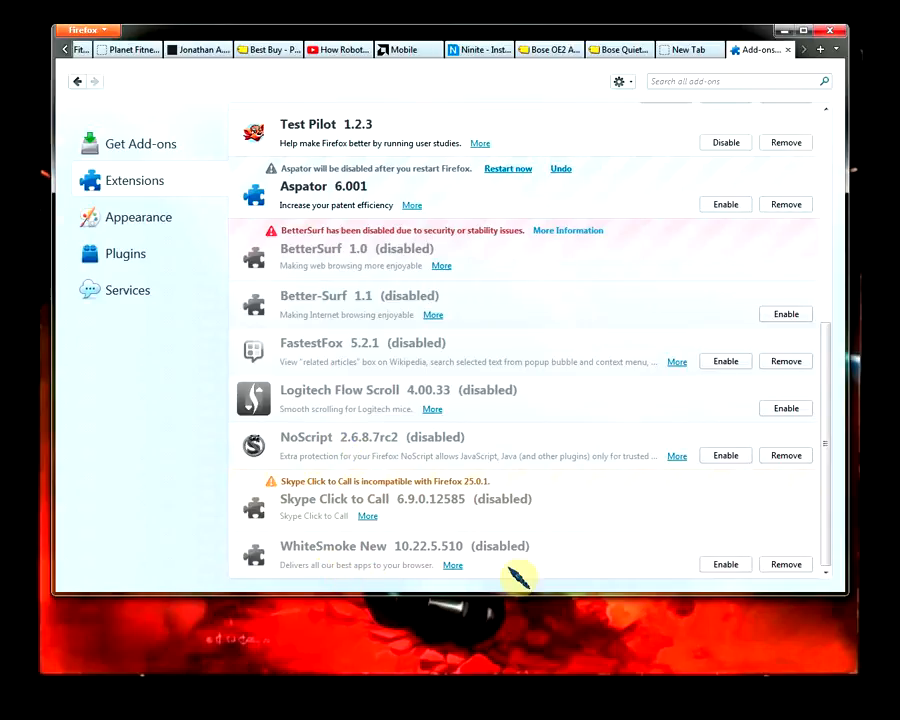
{"action": "mouse_move", "coordinate": [645, 565]}
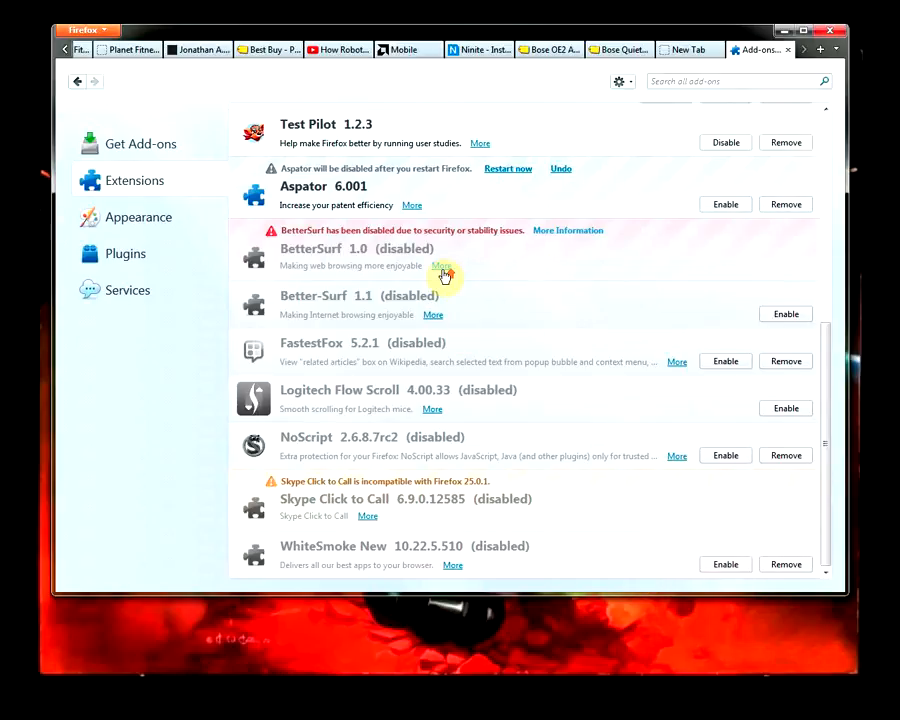
{"action": "scroll", "scroll_direction": "up", "scroll_amount": 3}
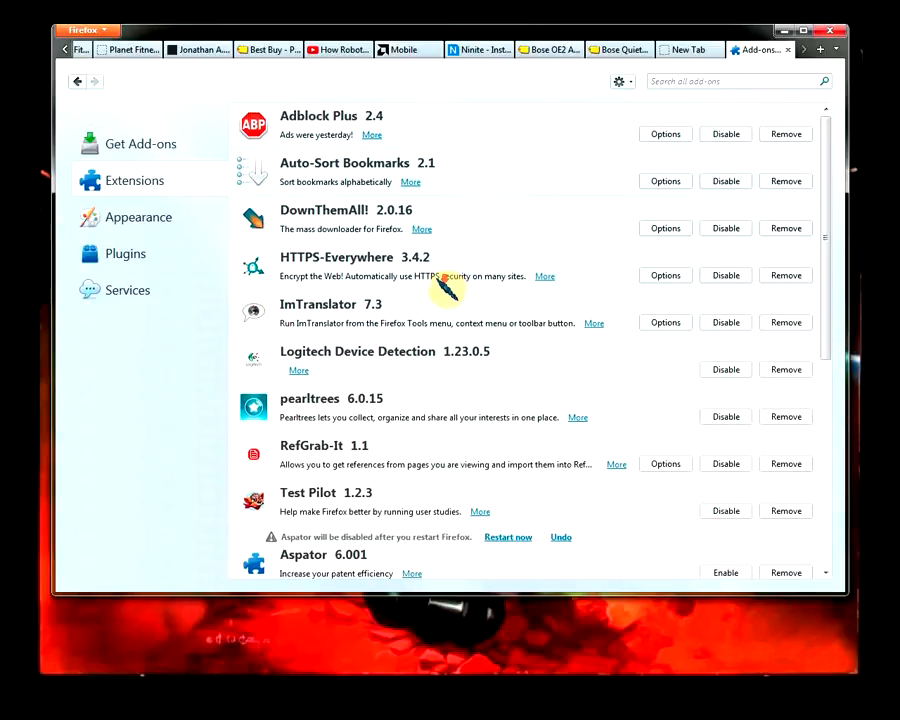
{"action": "scroll", "scroll_direction": "down", "scroll_amount": 3}
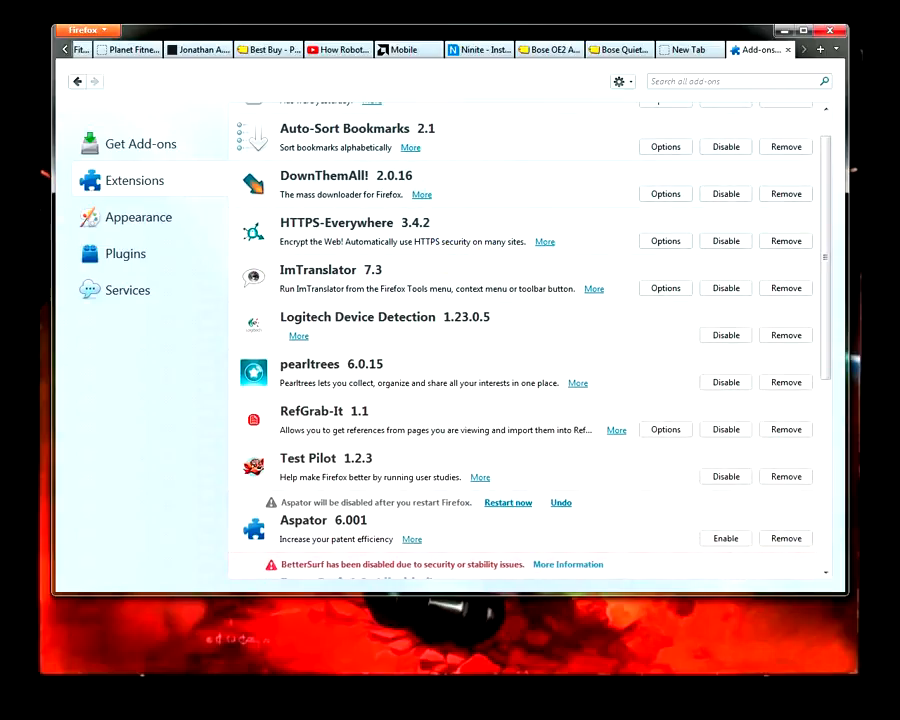